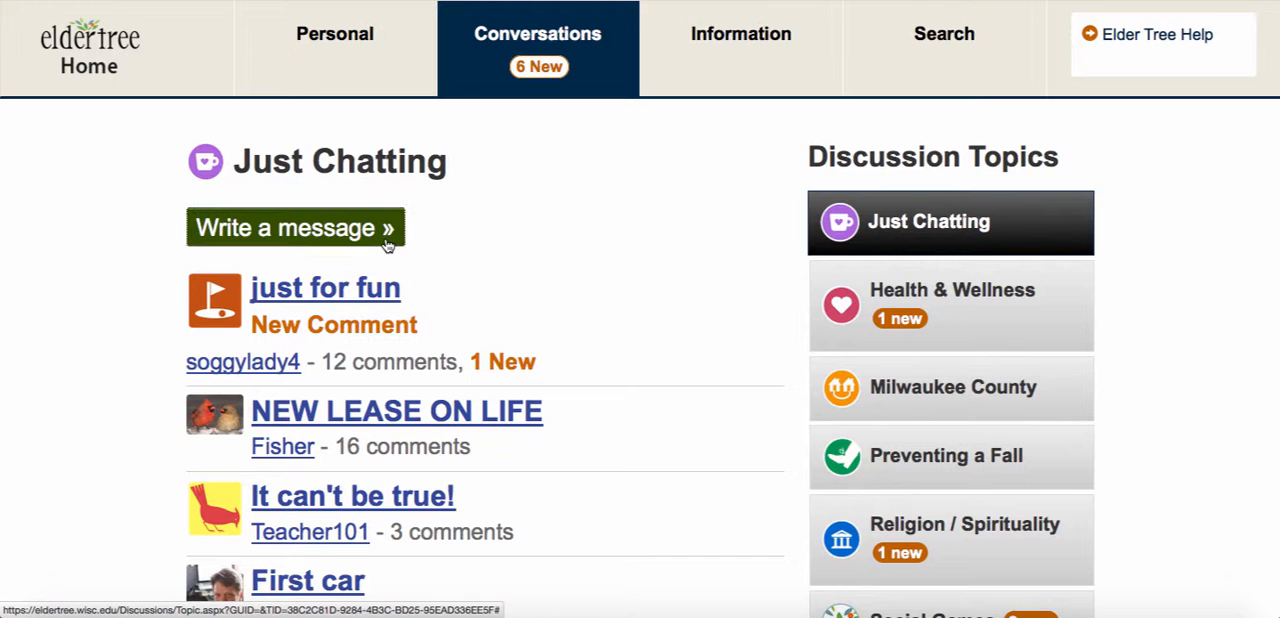
- Begin a new message in the Just Chatting topic via 'Write a message »'
click(296, 228)
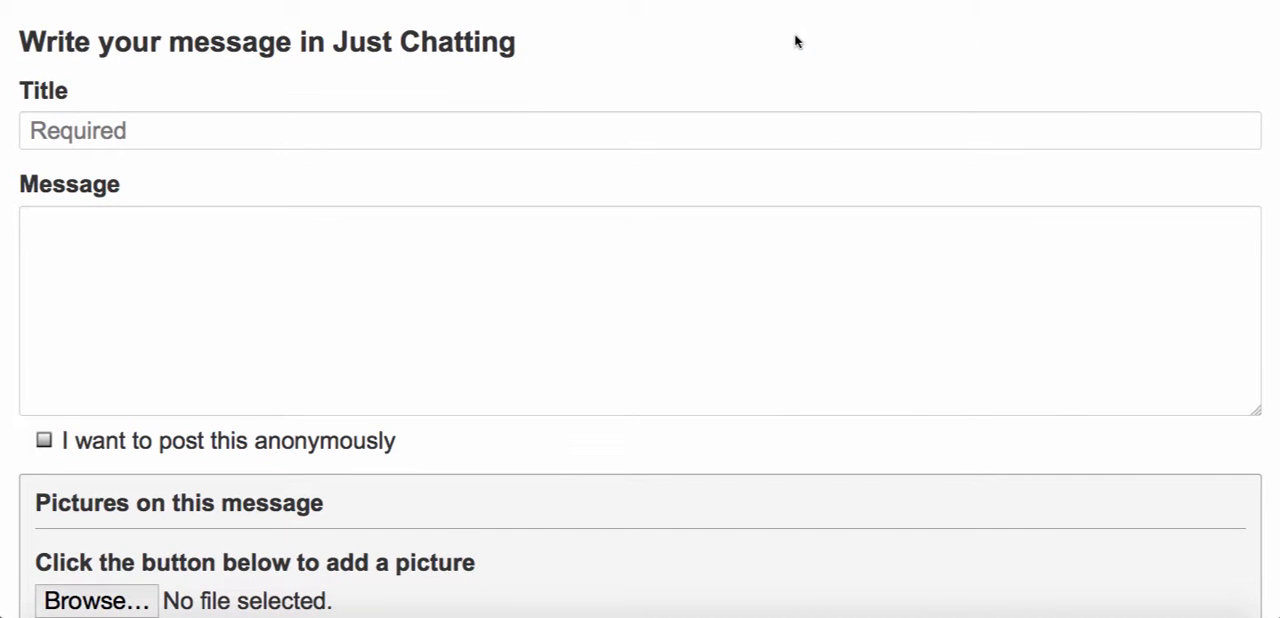
mouse_move(556, 132)
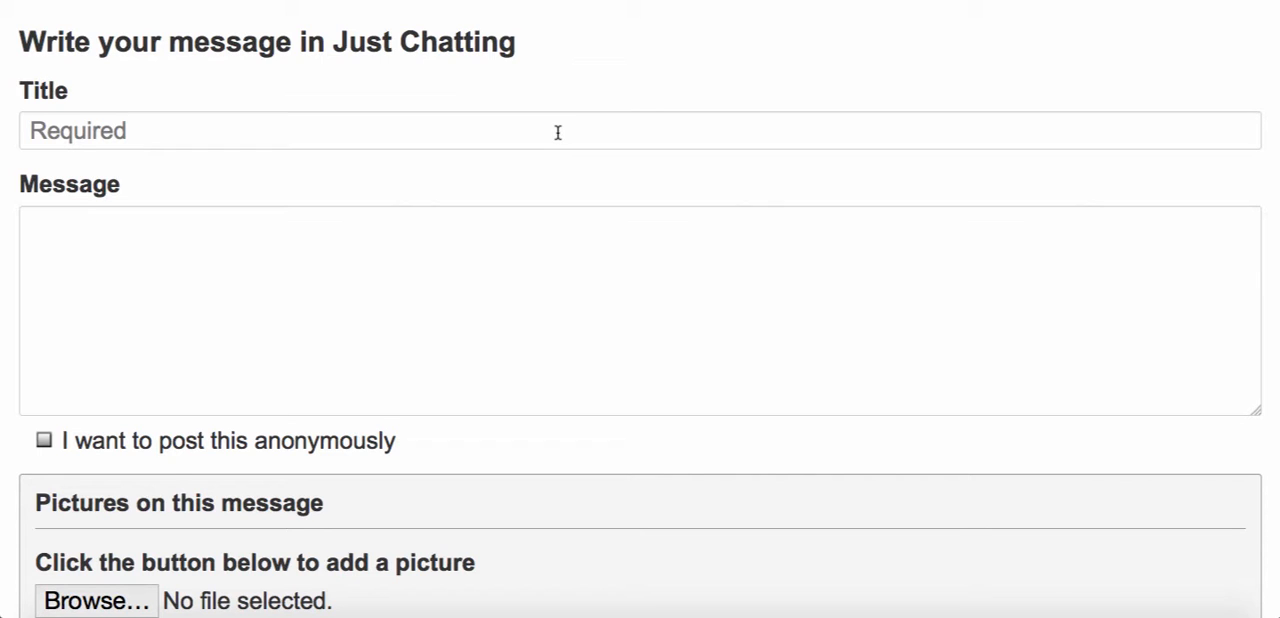
- Fill in title 'Weekend plans?' and body 'What are folks up to this weekend?'
click(558, 132)
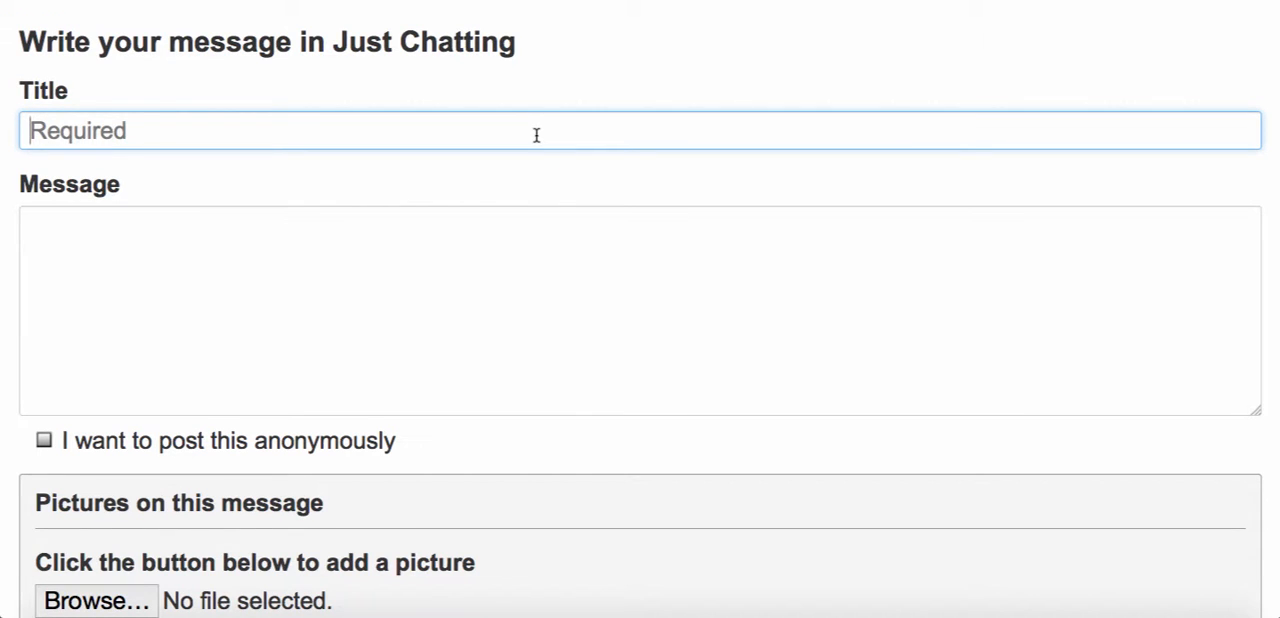
text(Ween)
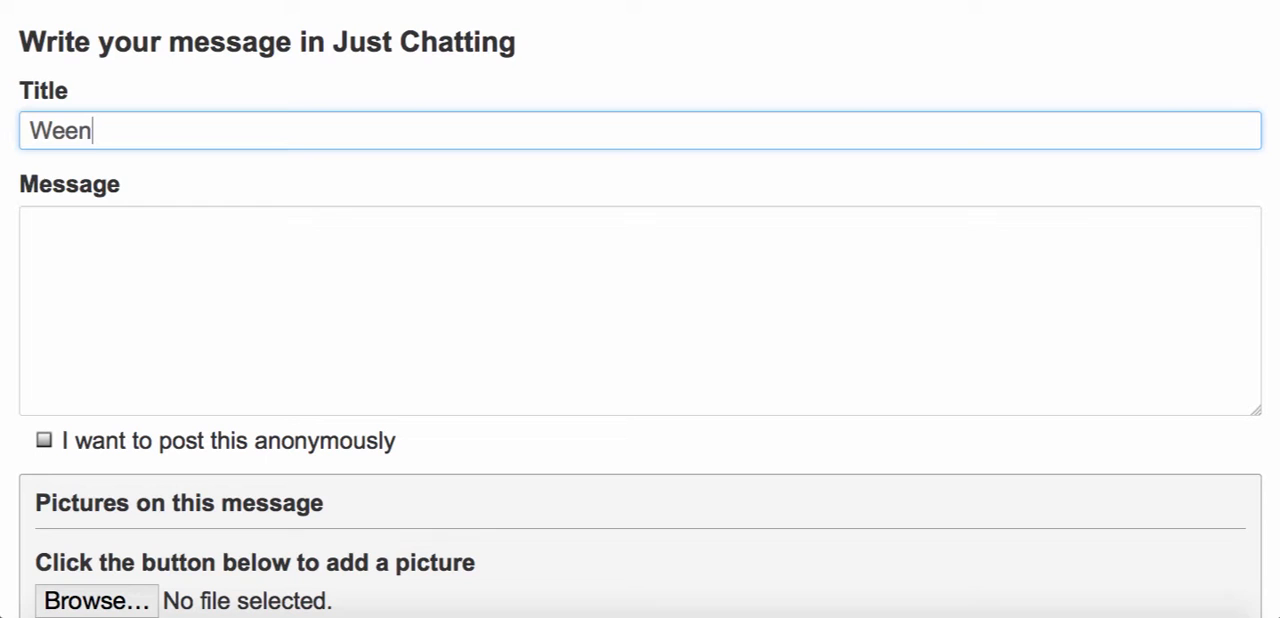
text(Weekend plans?)
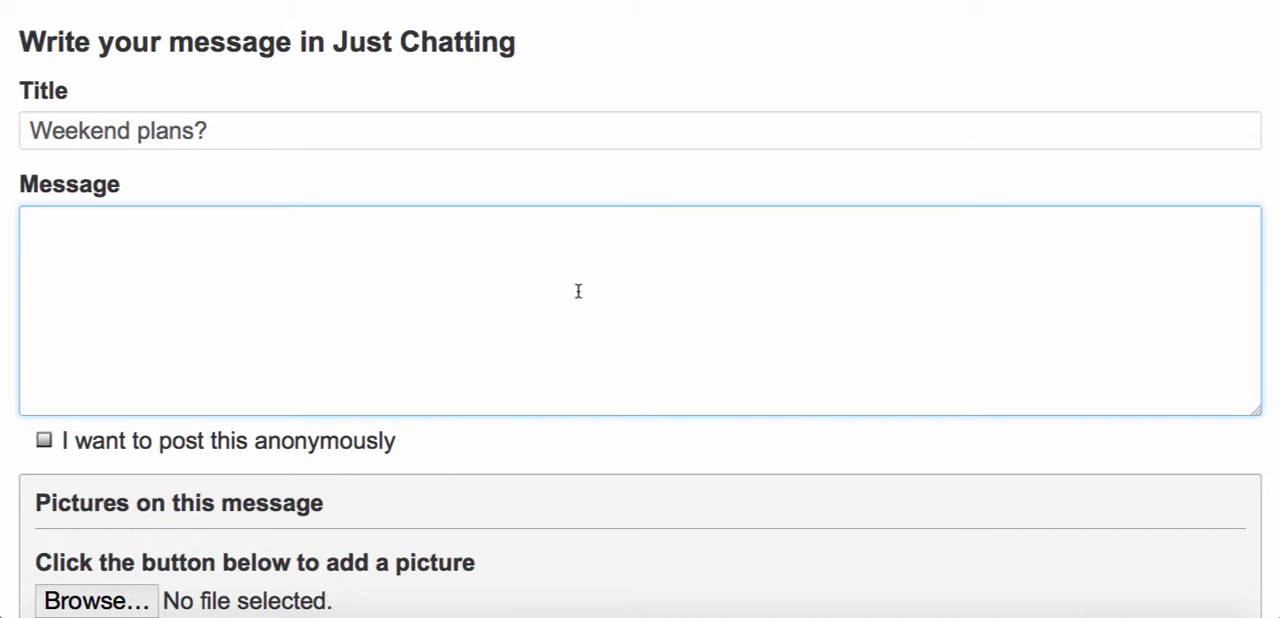
text(Wha)
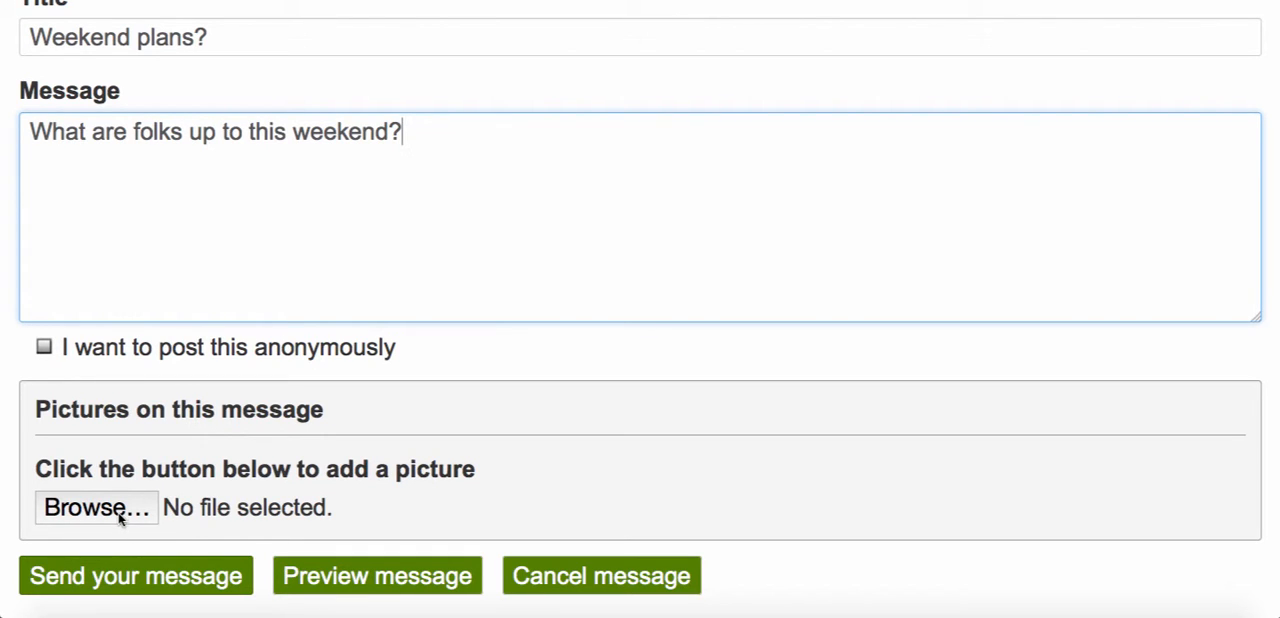
mouse_move(96, 508)
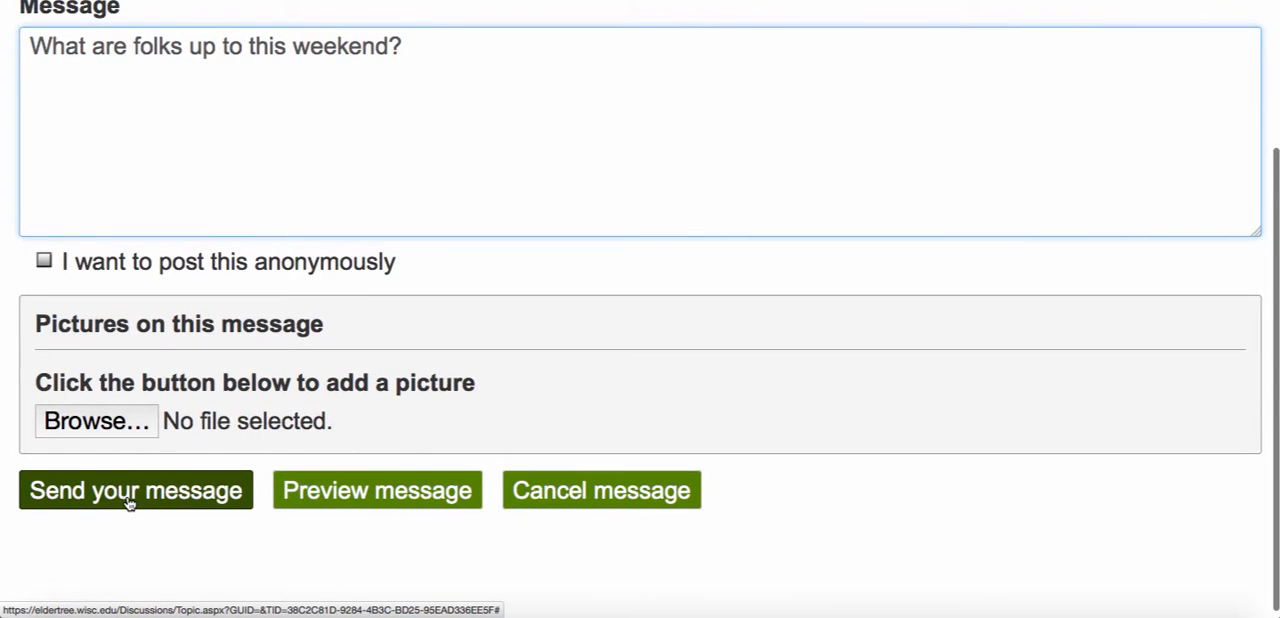
- Send the 'Weekend plans?' message and confirm, placing it atop Just Chatting
click(136, 490)
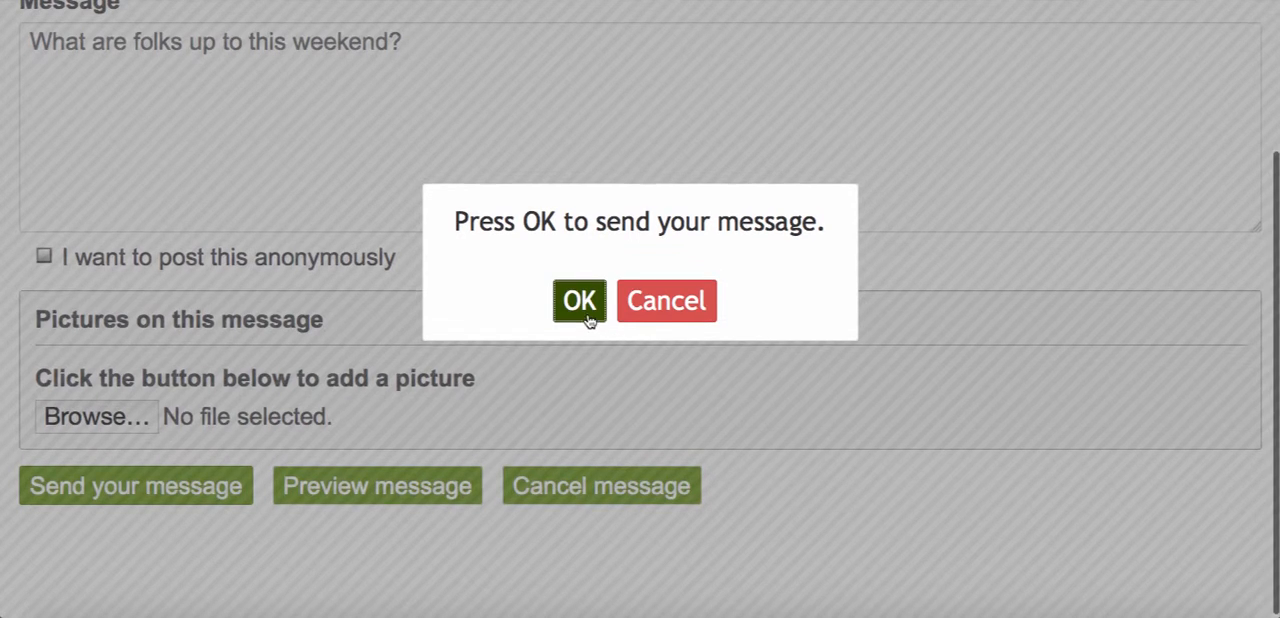
click(578, 300)
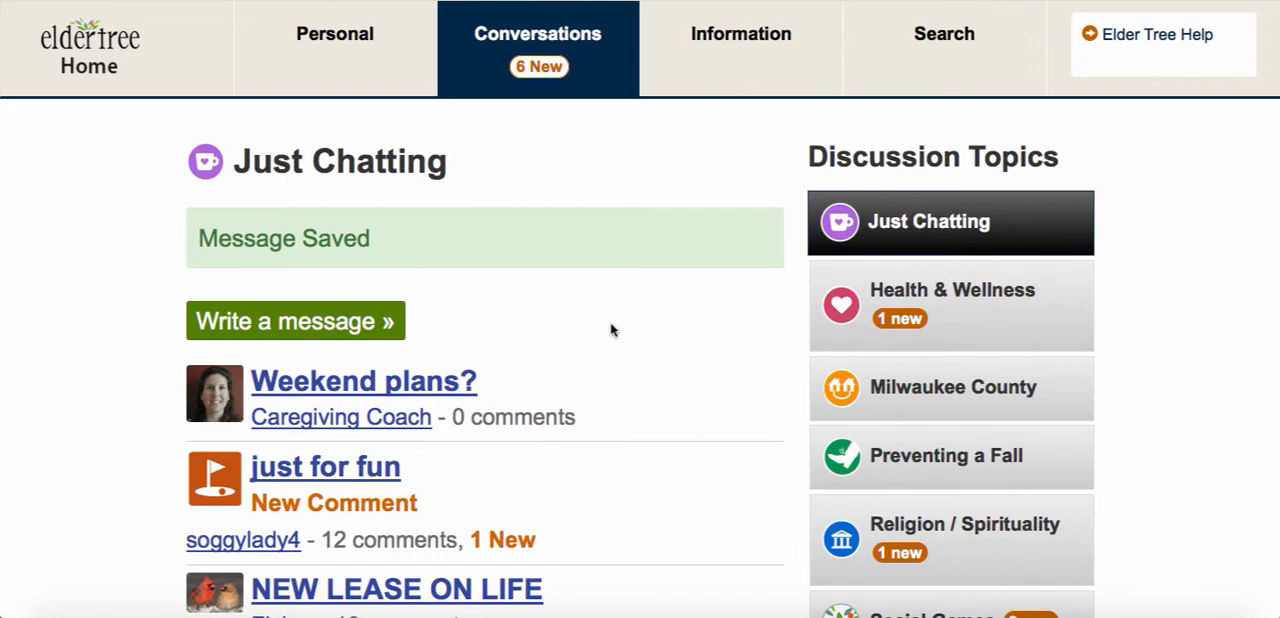
mouse_move(476, 408)
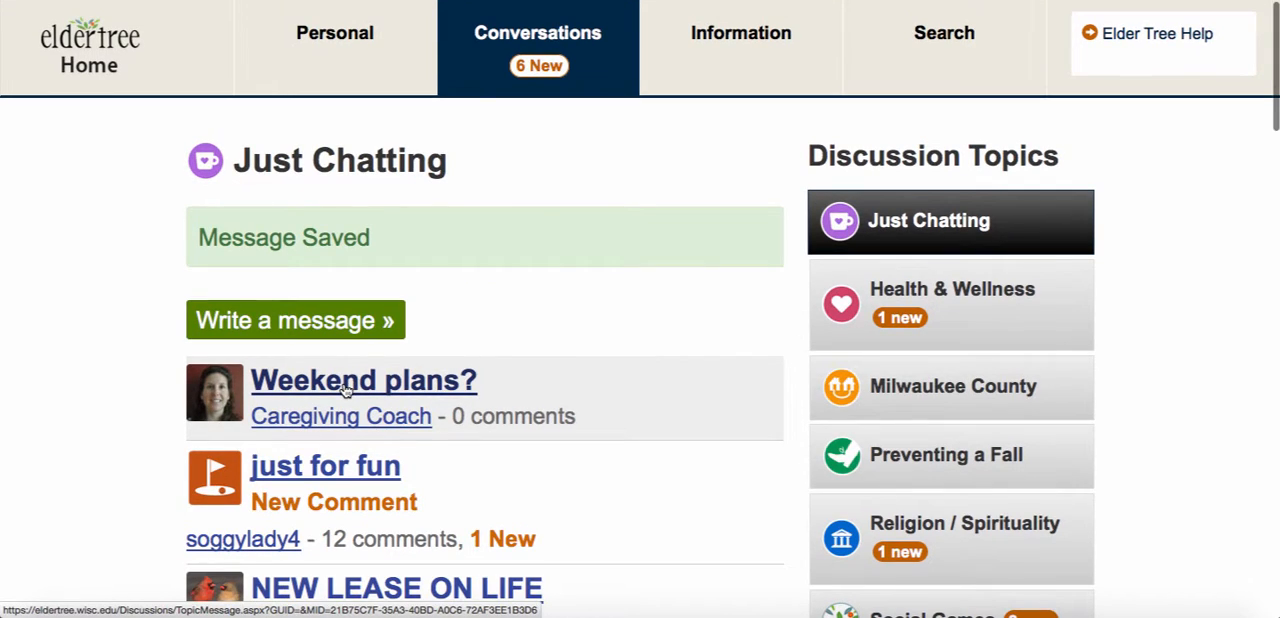
- View the 'Weekend plans?' message and reach its comment box
click(364, 380)
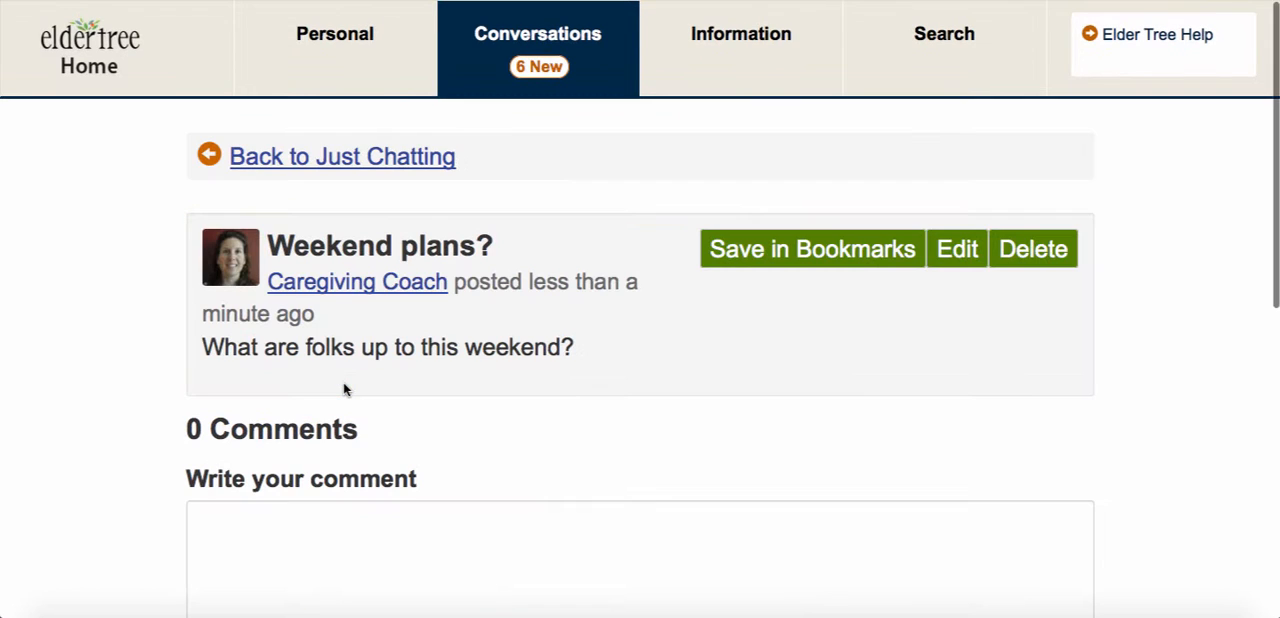
scroll(down, 3)
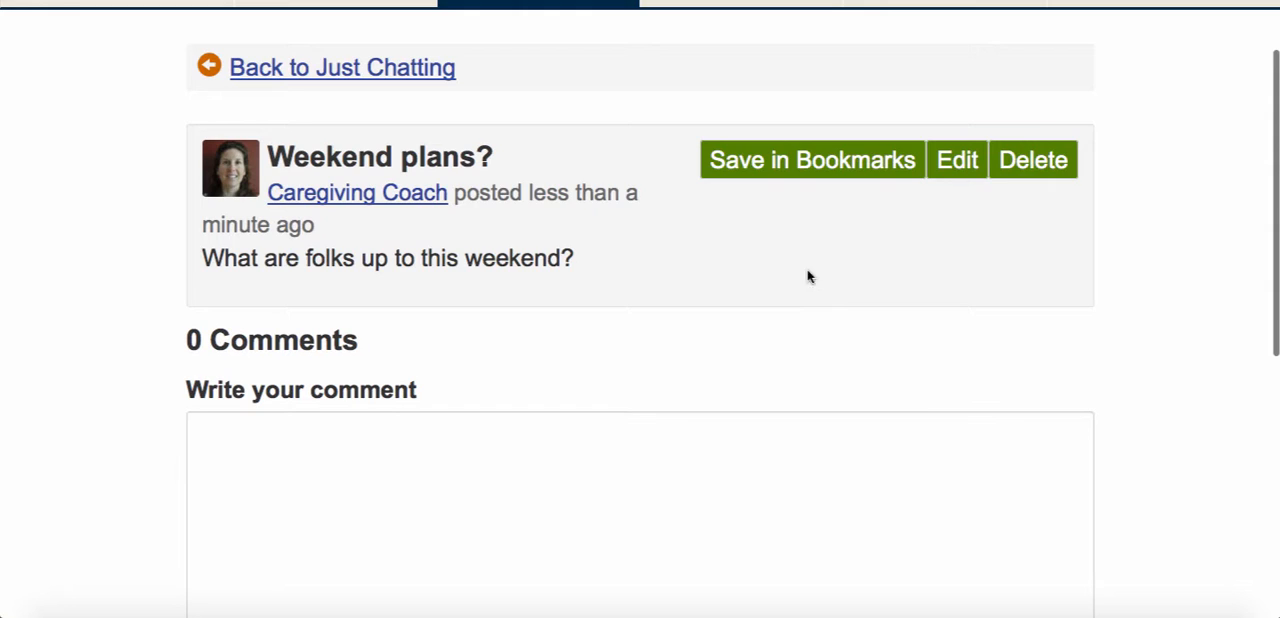
scroll(down, 3)
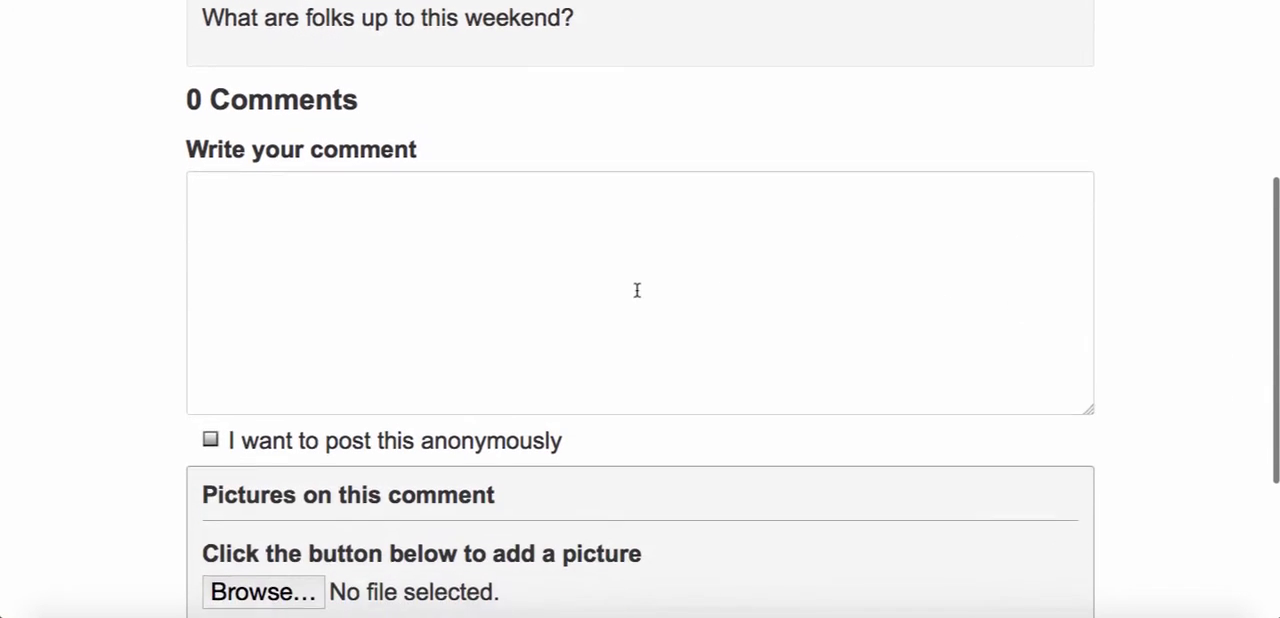
scroll(down, 3)
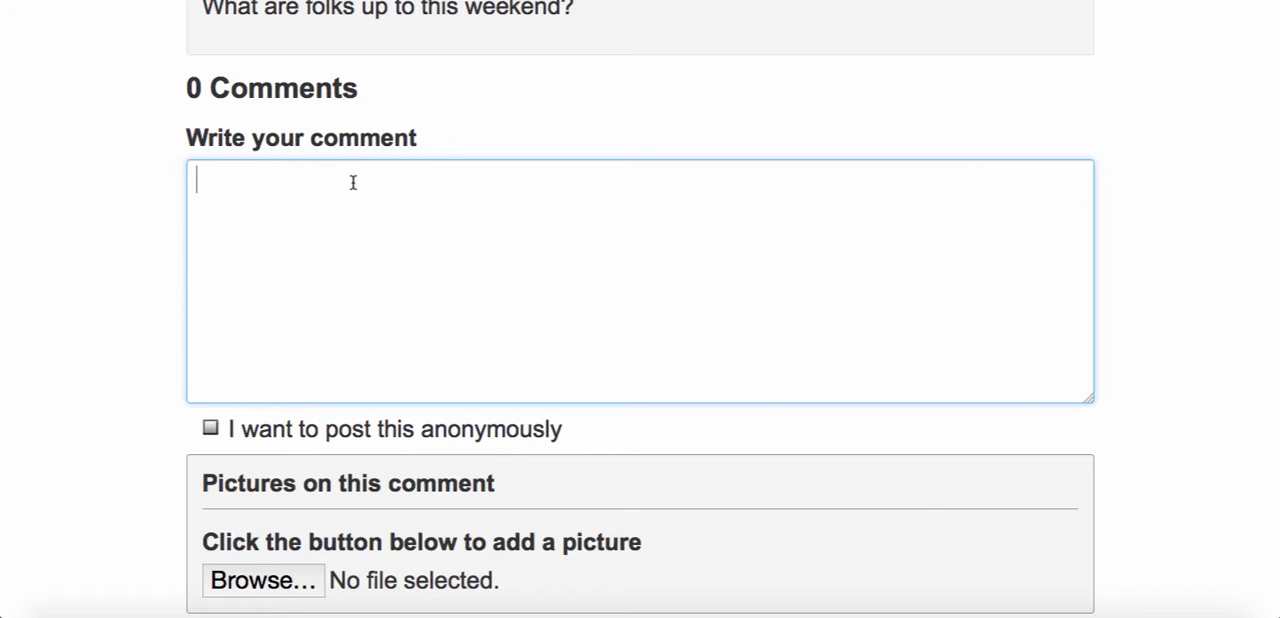
- Draft the comment 'My family is heading to the UP!' without sending it
text(My family is)
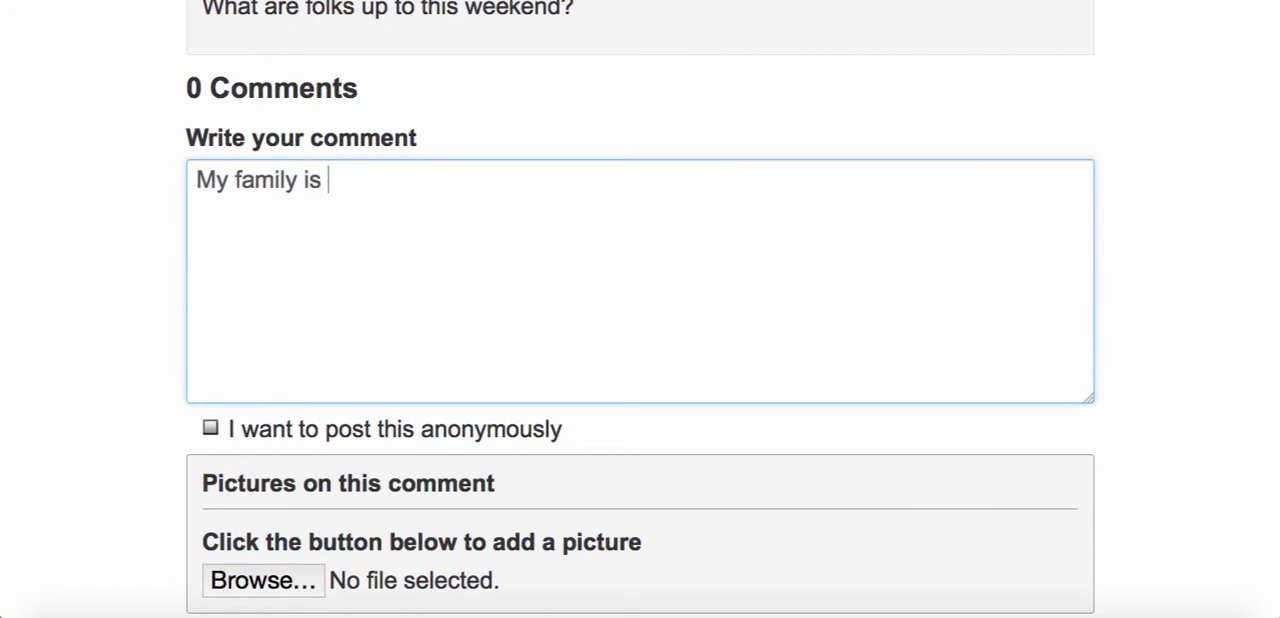
text(heading to the UP)
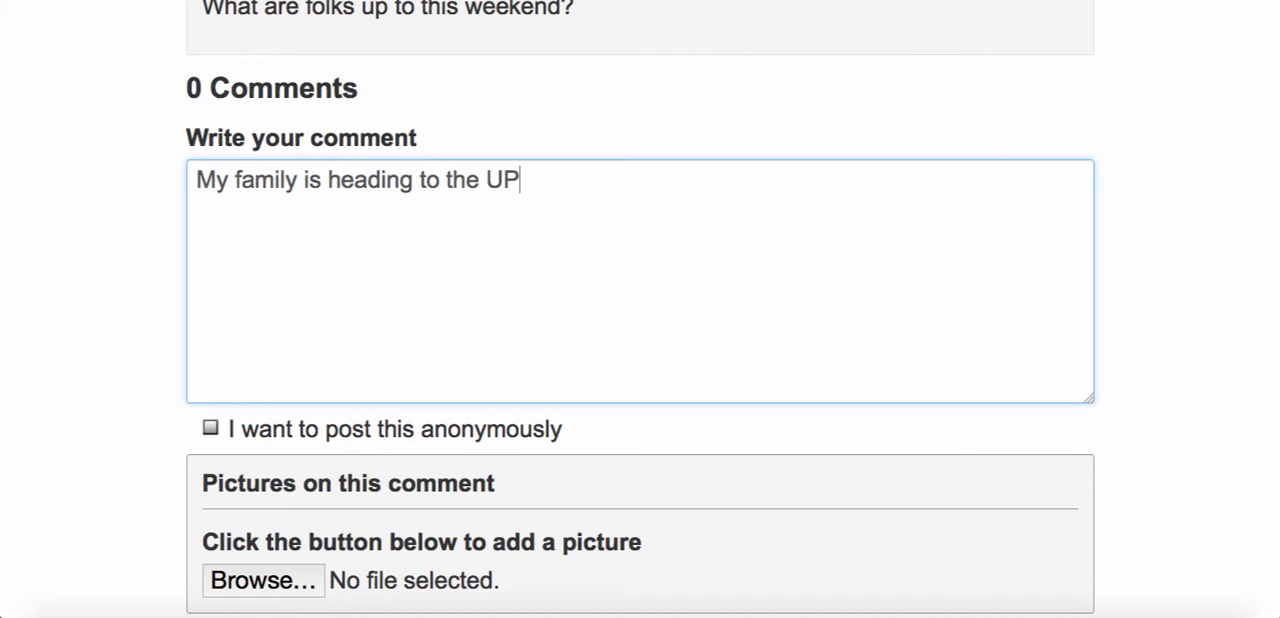
text(!)
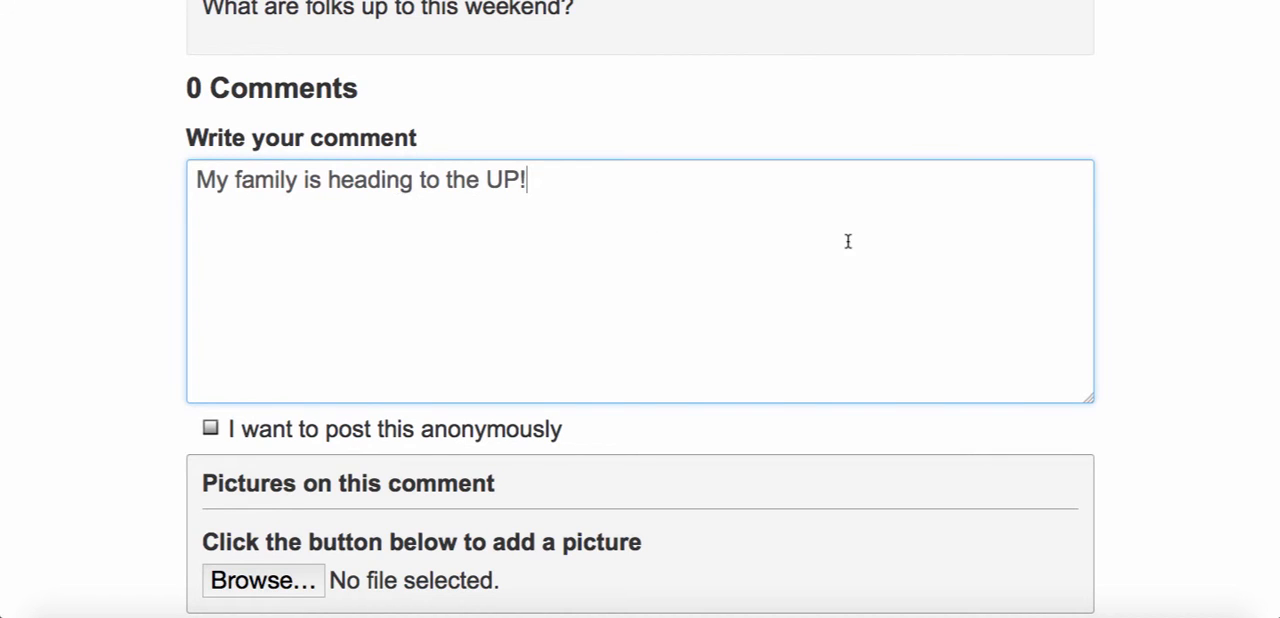
mouse_move(712, 222)
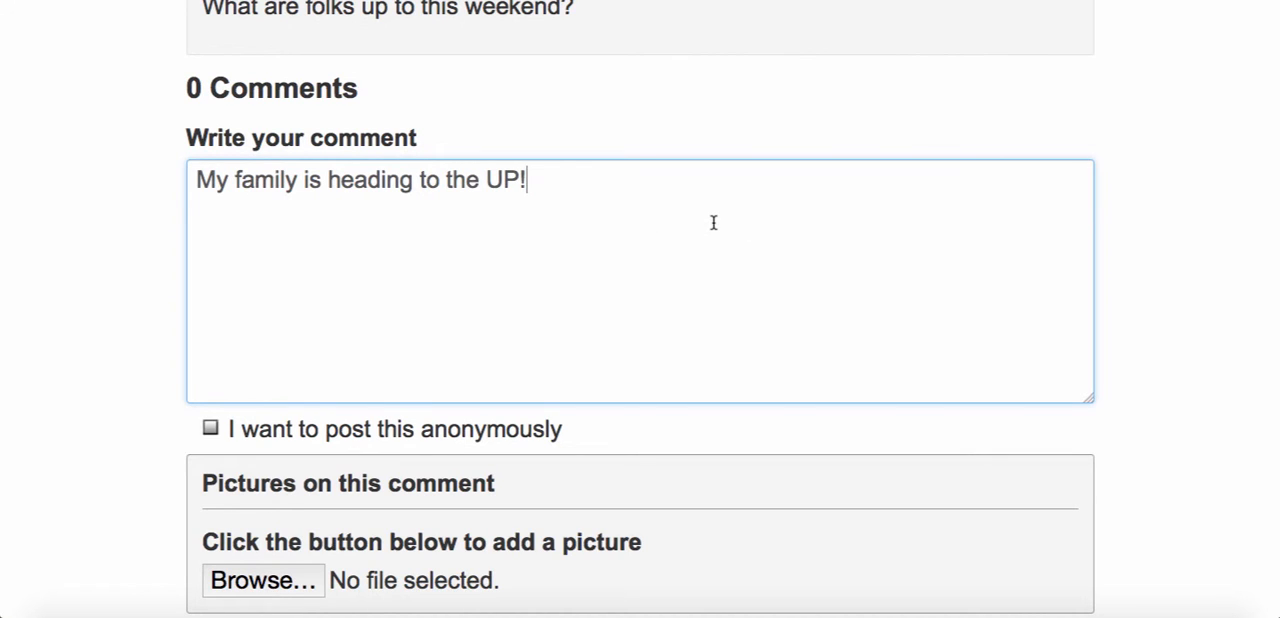
scroll(down, 3)
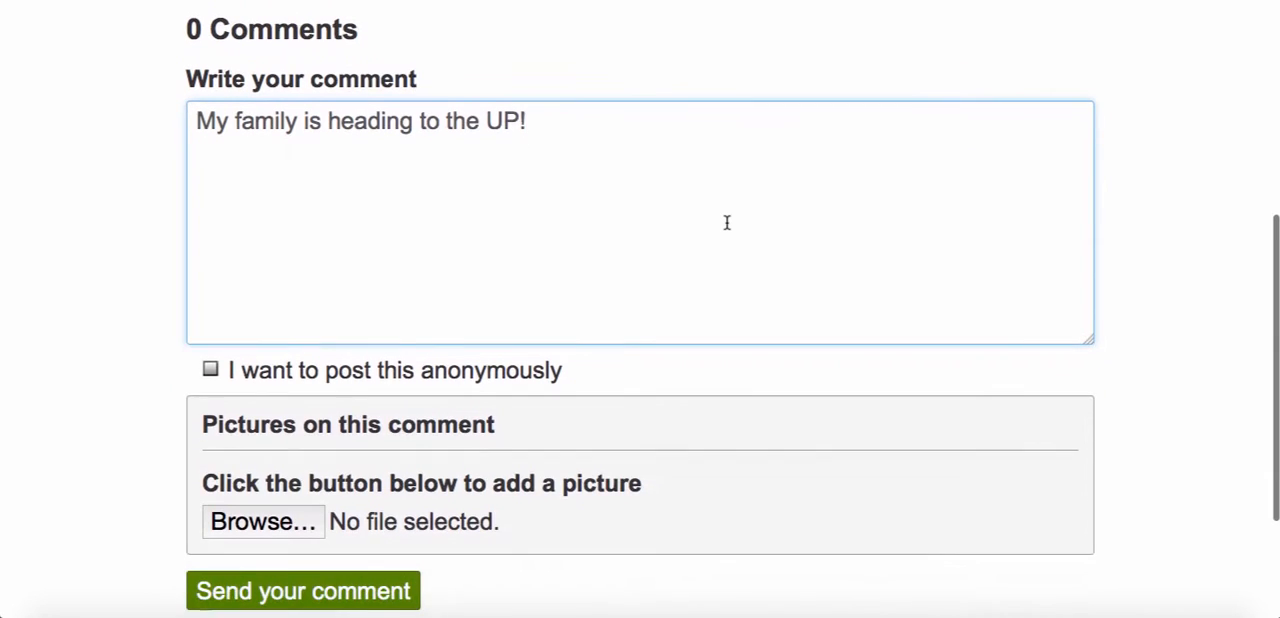
scroll(down, 3)
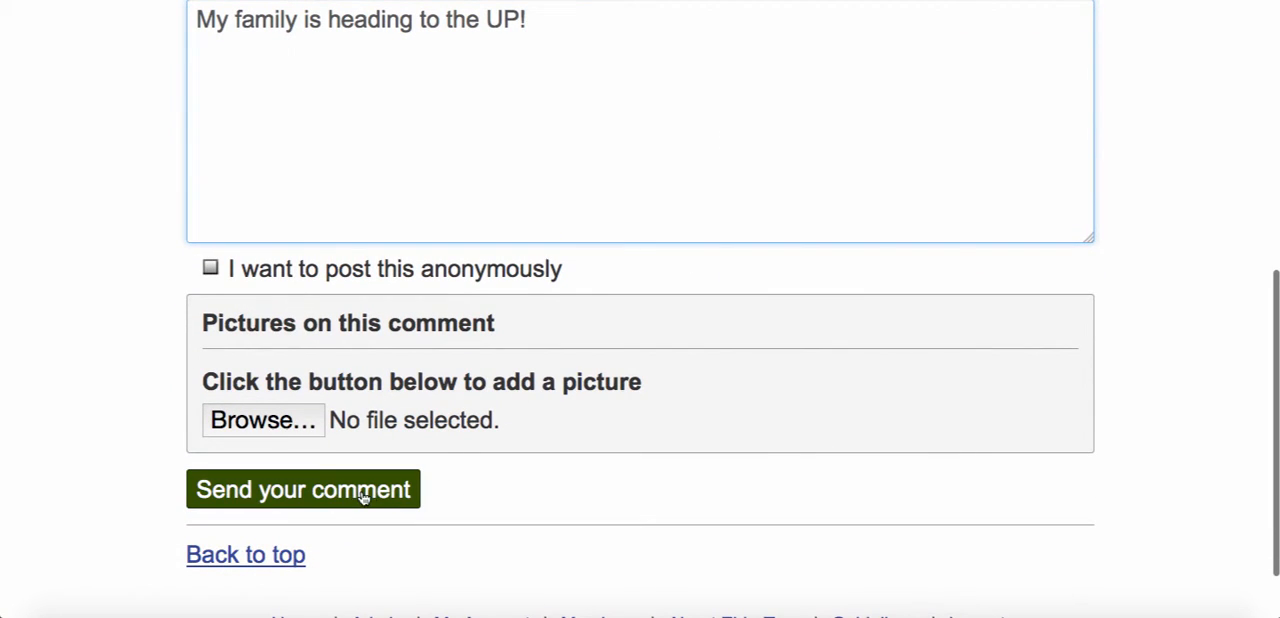
- Send the comment, confirm it, and return to Just Chatting showing 1 comment
click(304, 488)
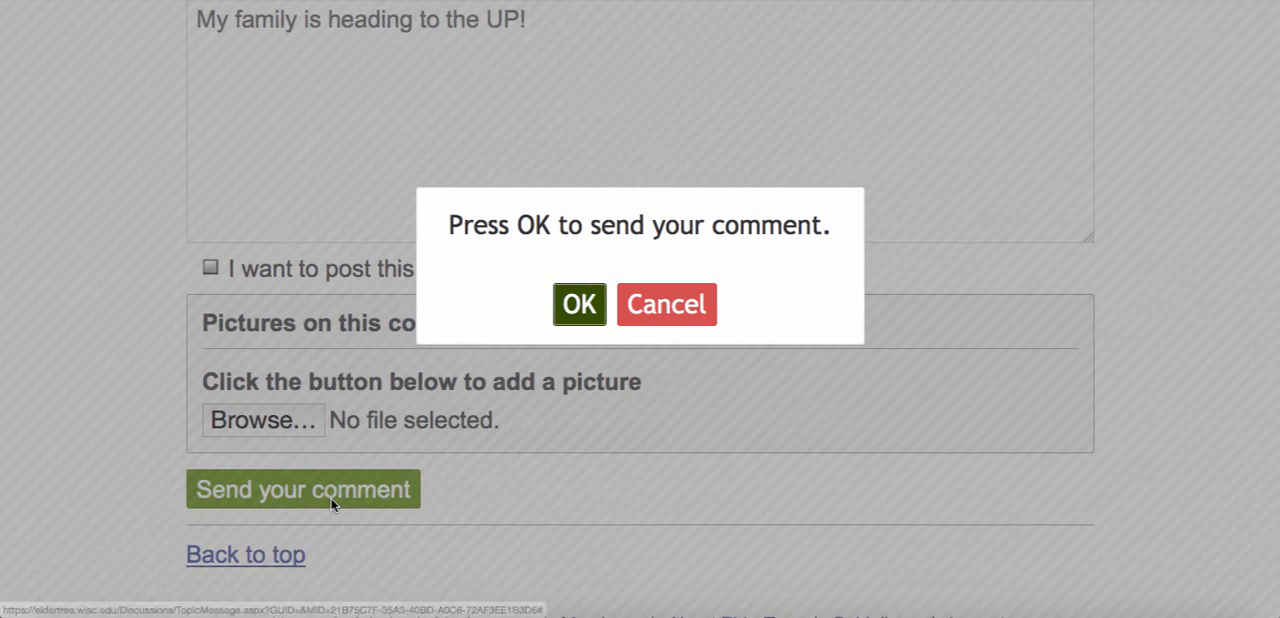
click(578, 304)
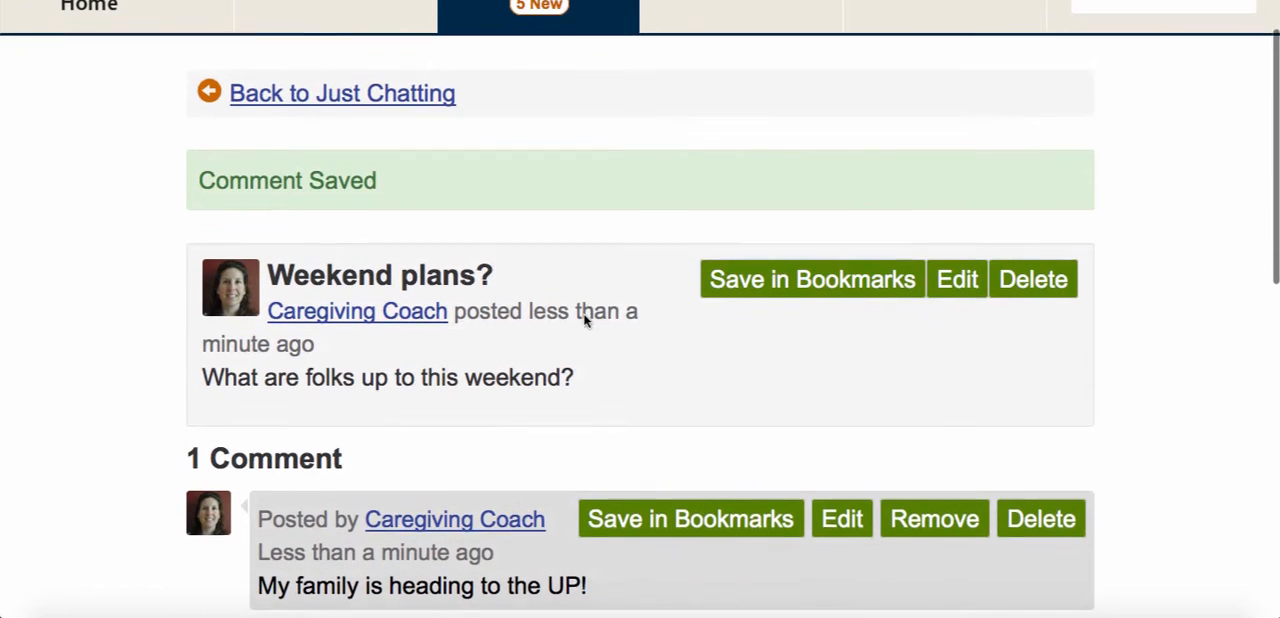
scroll(down, 3)
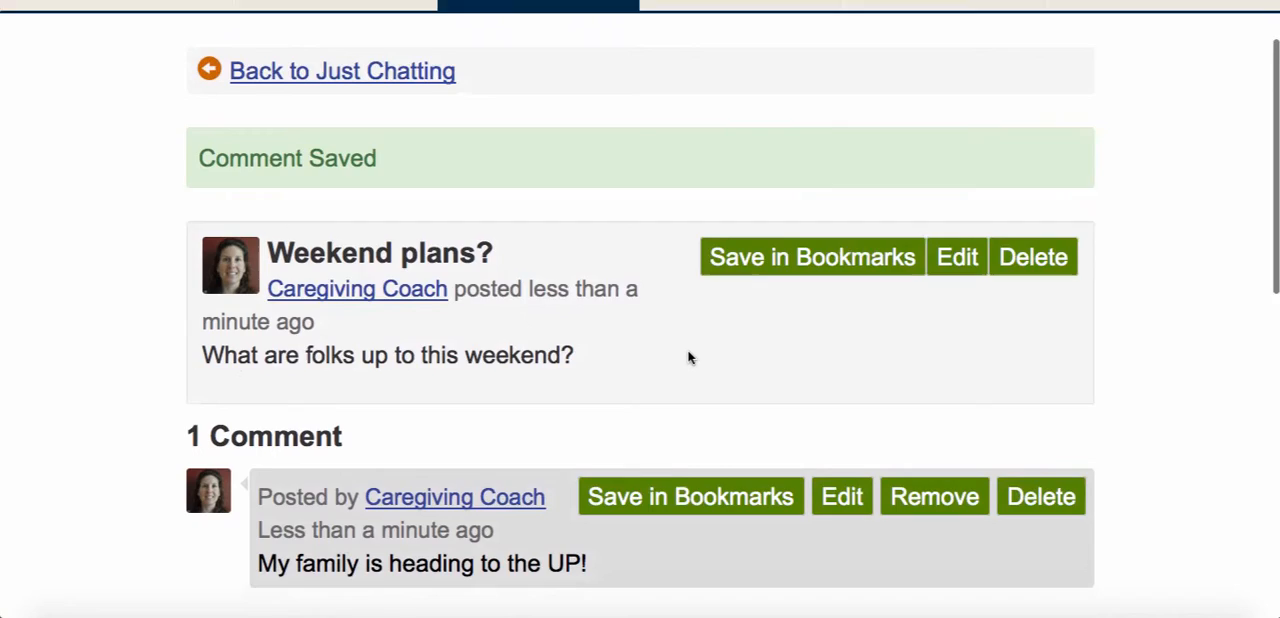
scroll(down, 3)
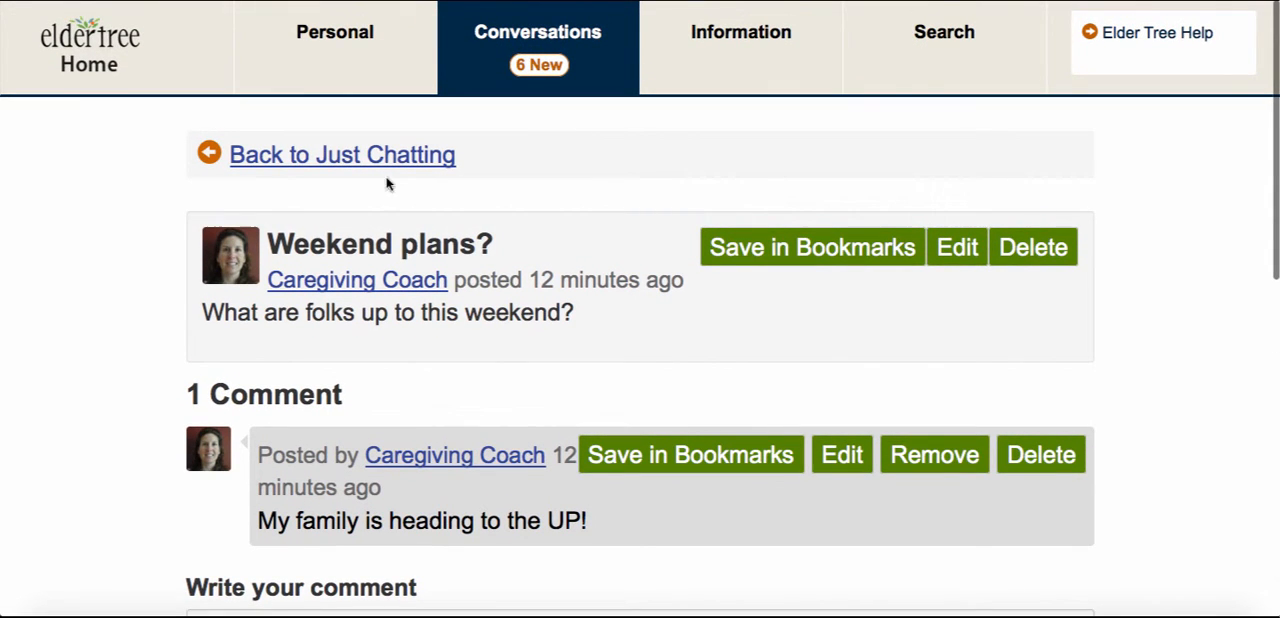
mouse_move(342, 154)
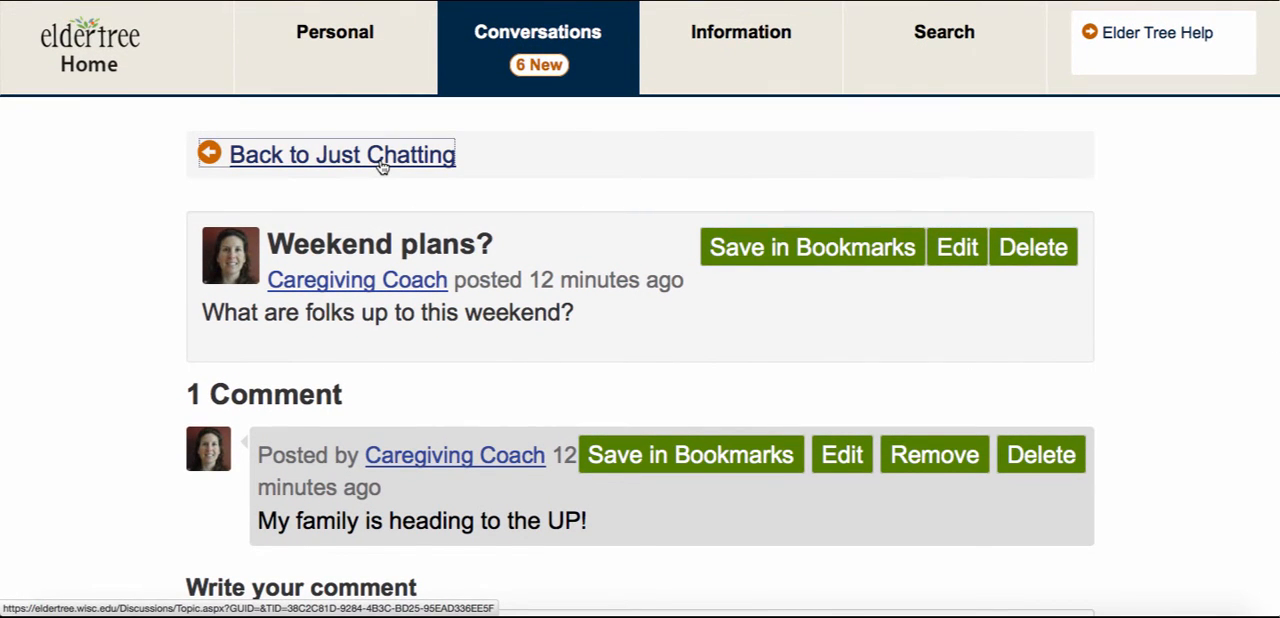
click(340, 154)
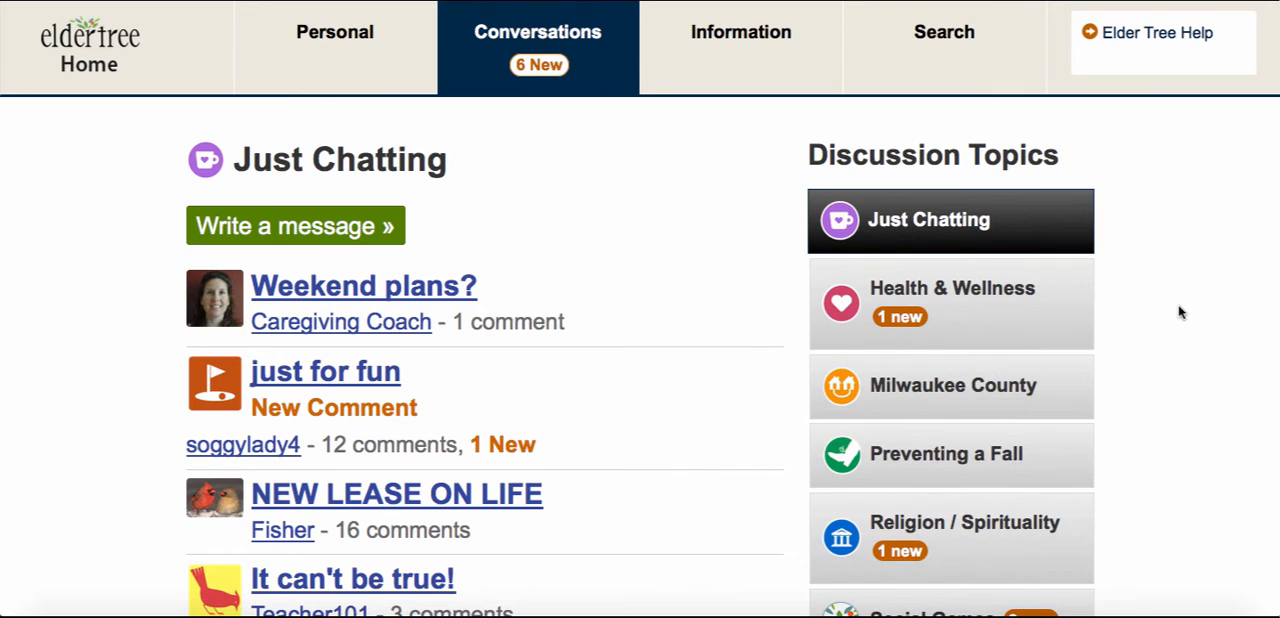